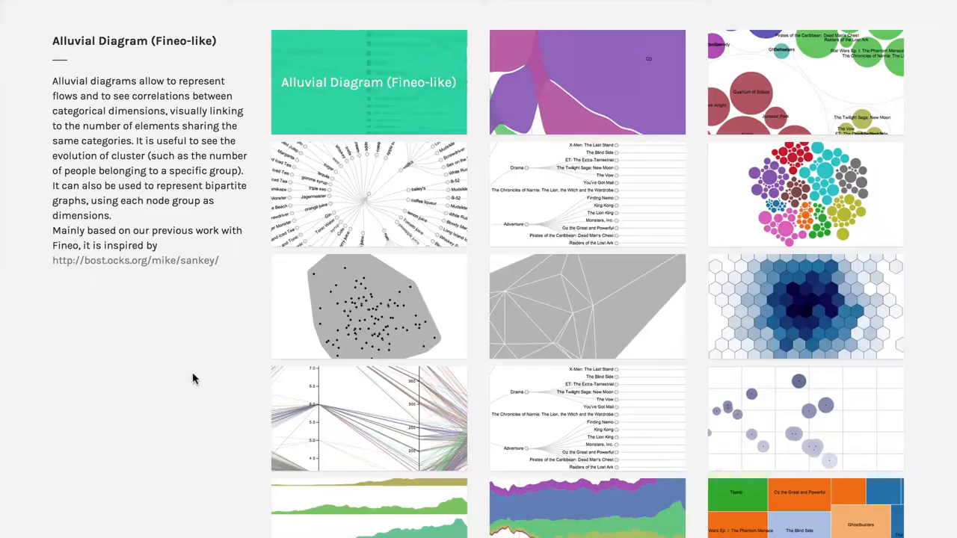
mouse_move(360, 341)
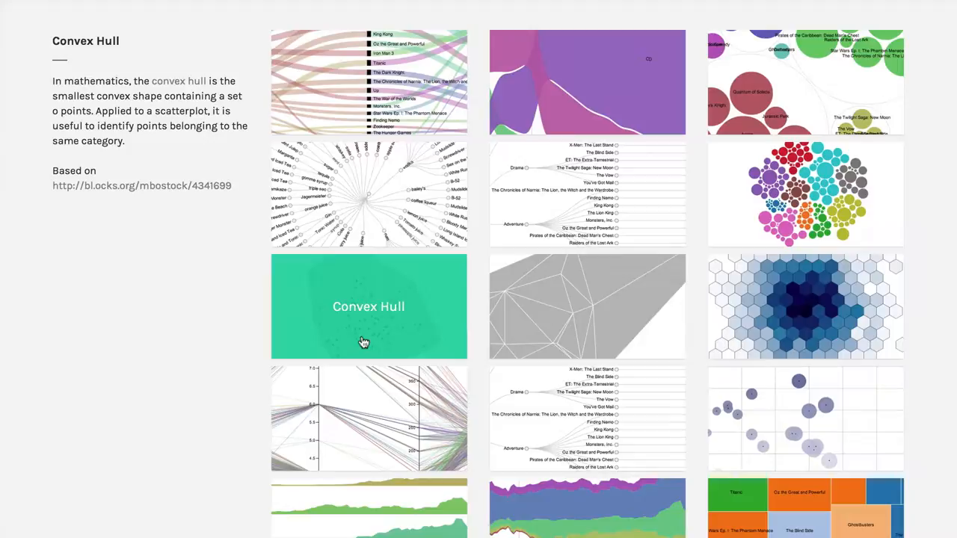
Step: Map Rating IMDB to the X axis and Total Domestic Box Office to the Y axis
scroll("down", 3)
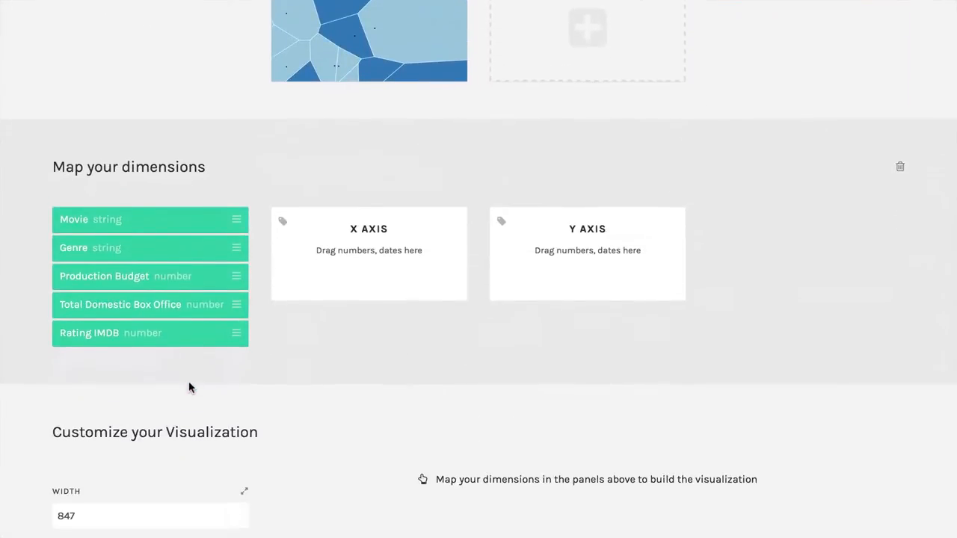
scroll("down", 3)
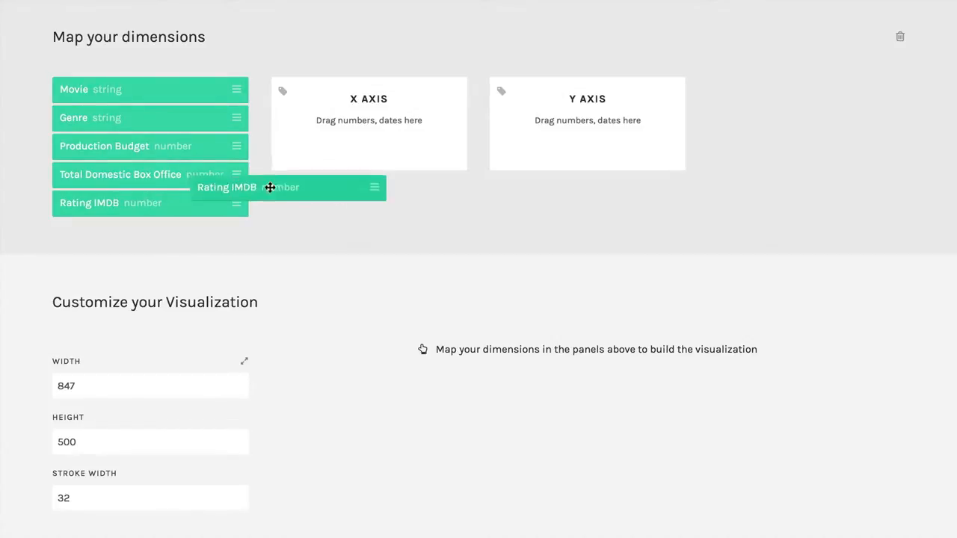
left_click_drag(270, 187, 368, 147)
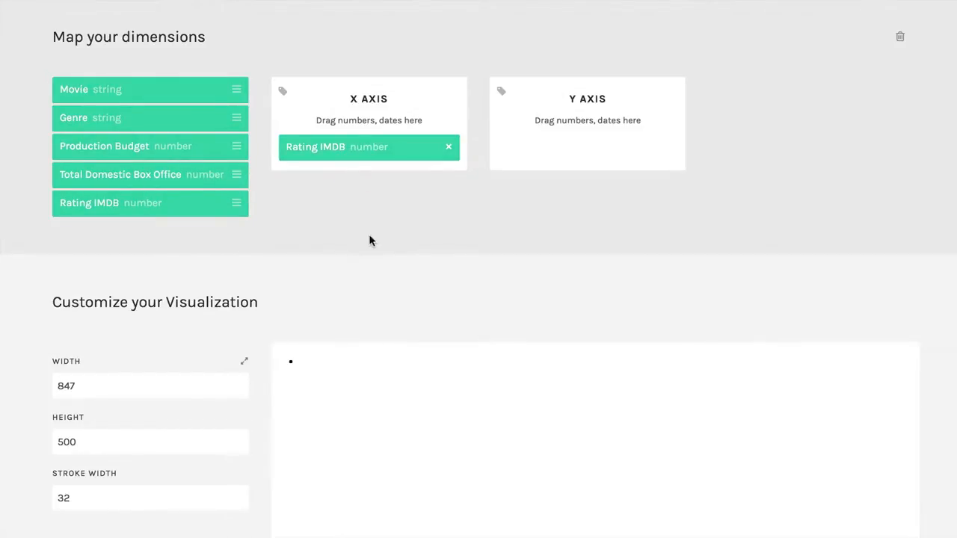
mouse_move(140, 176)
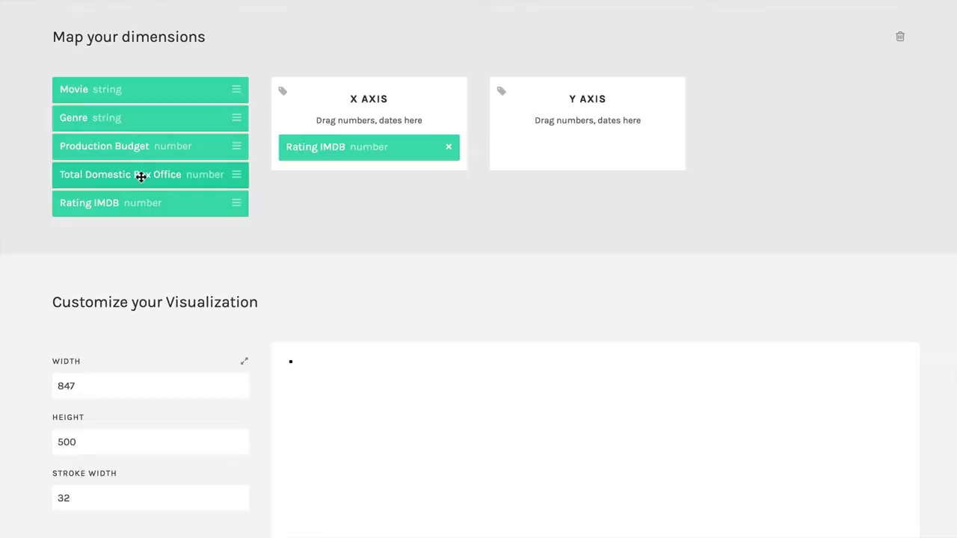
left_click_drag(140, 173, 586, 146)
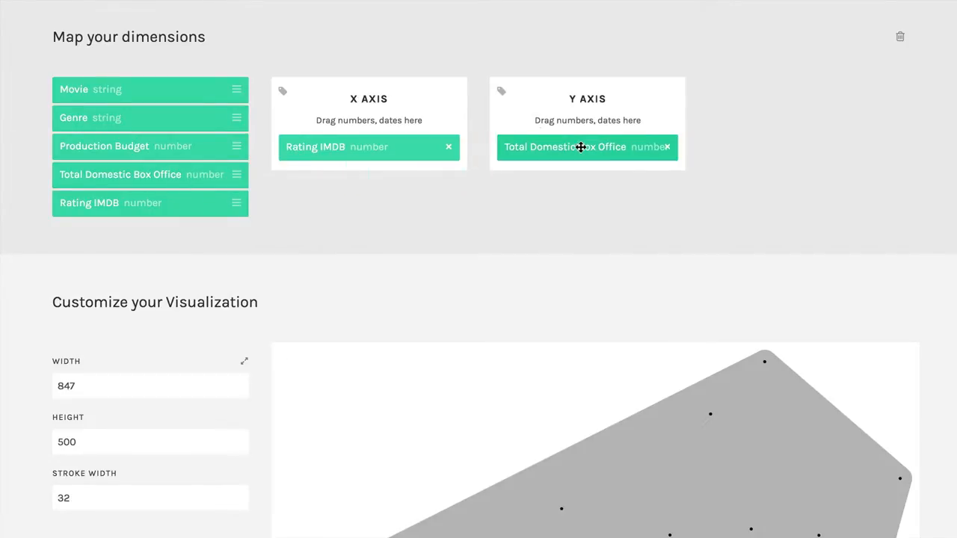
scroll("down", 3)
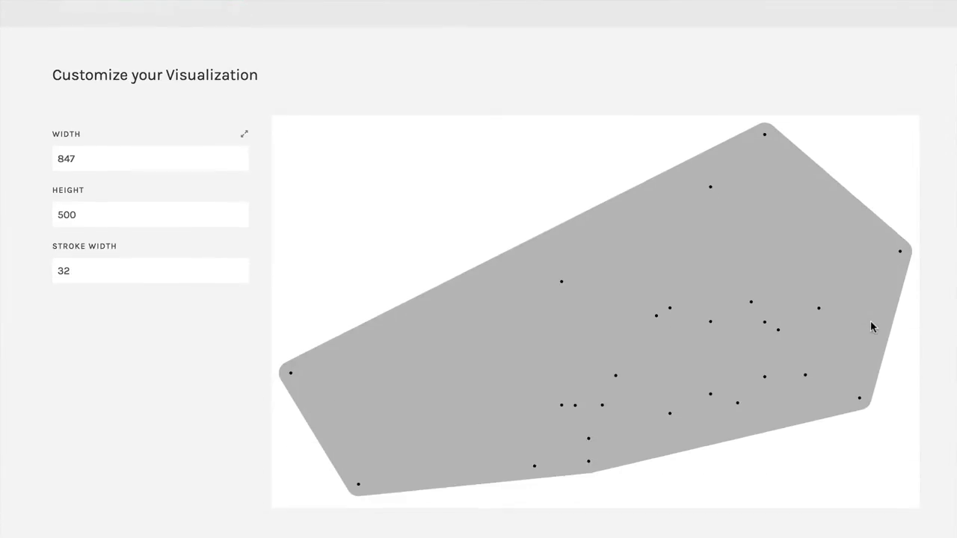
mouse_move(790, 446)
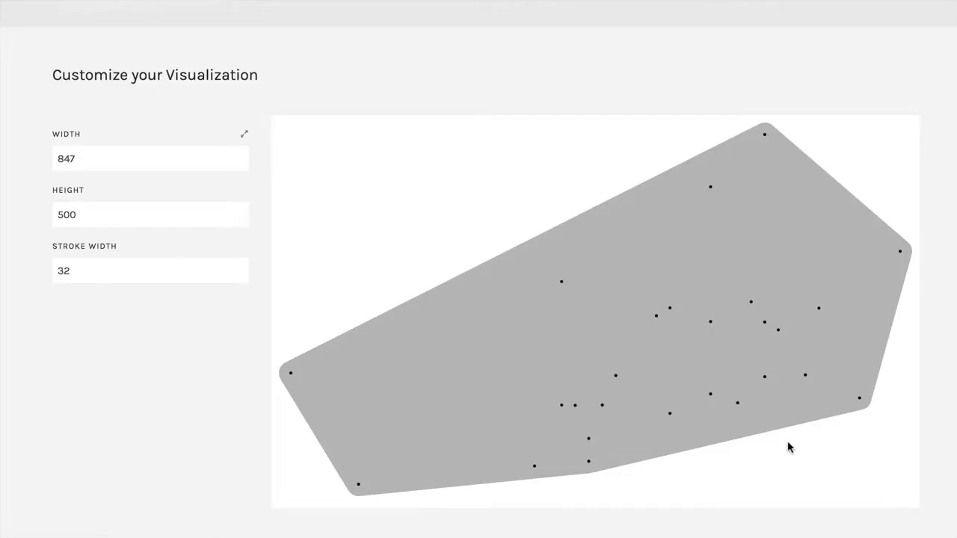